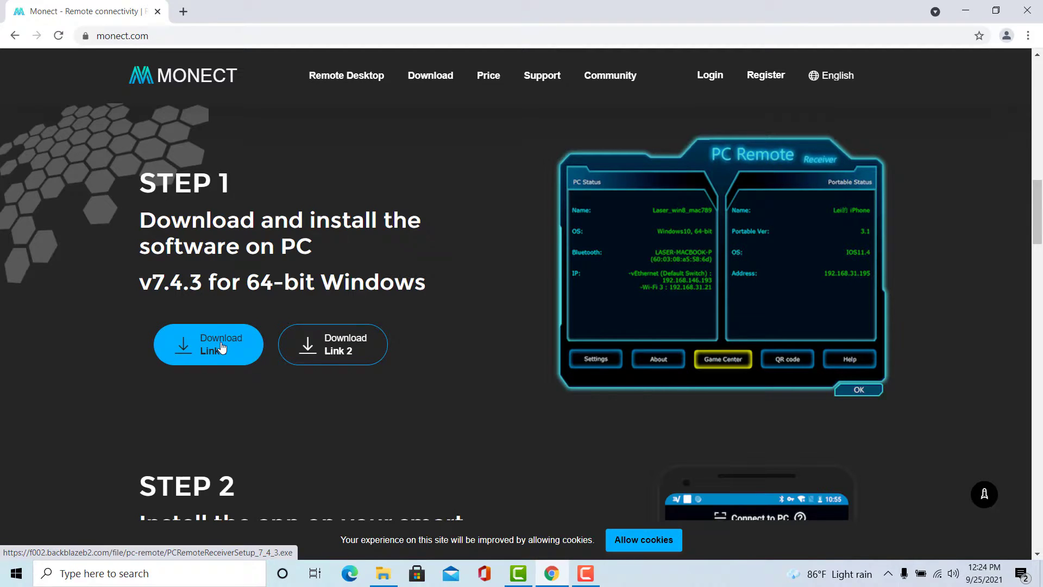
- Download PCRemoteReceiverSetup_7_4_3 from Monect and run the installer
left_click(208, 344)
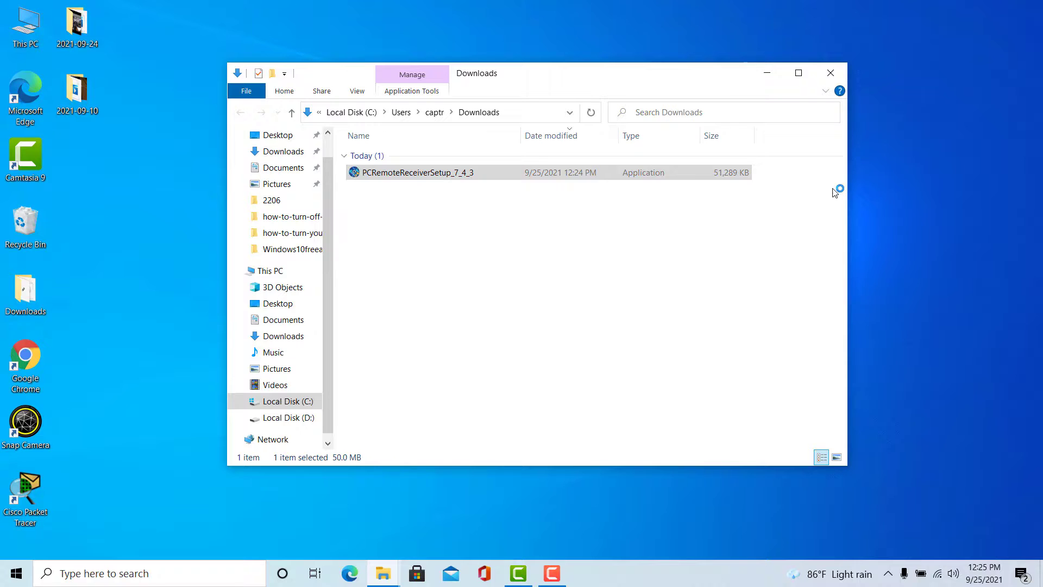
double_click(415, 172)
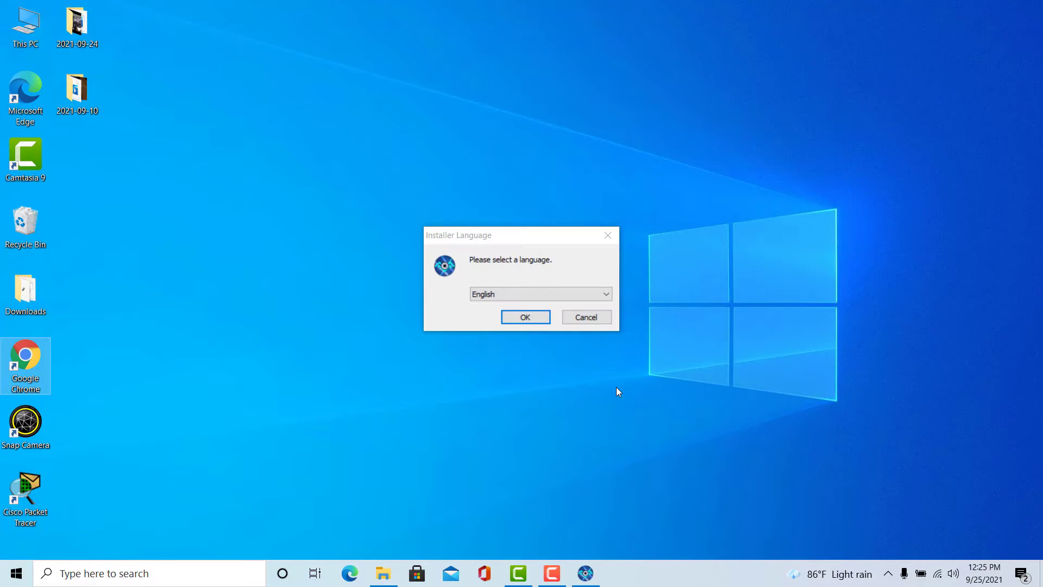
- Install in English, accepting the license and the default Program Files destination
left_click(585, 317)
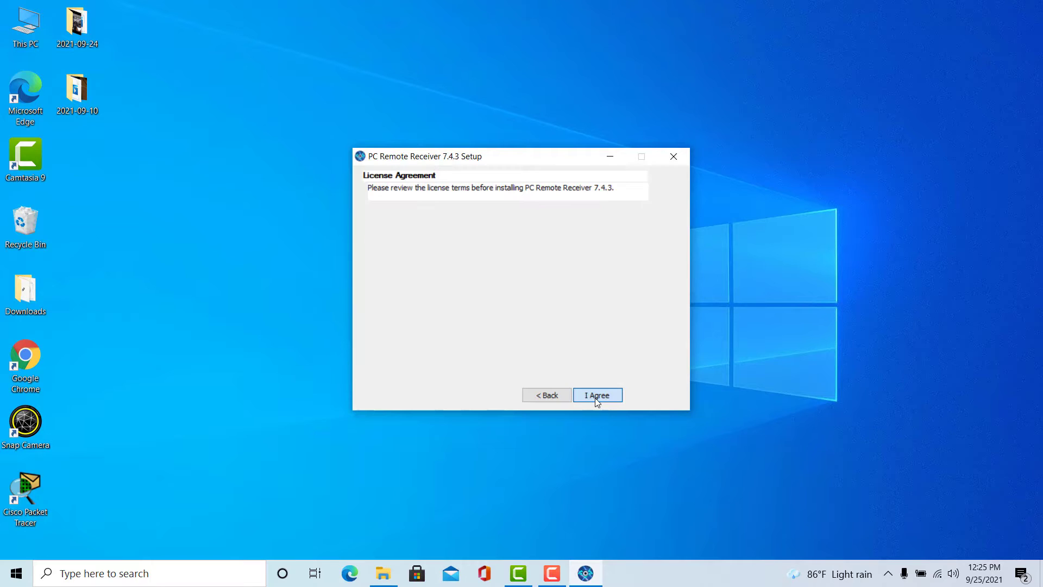
left_click(596, 394)
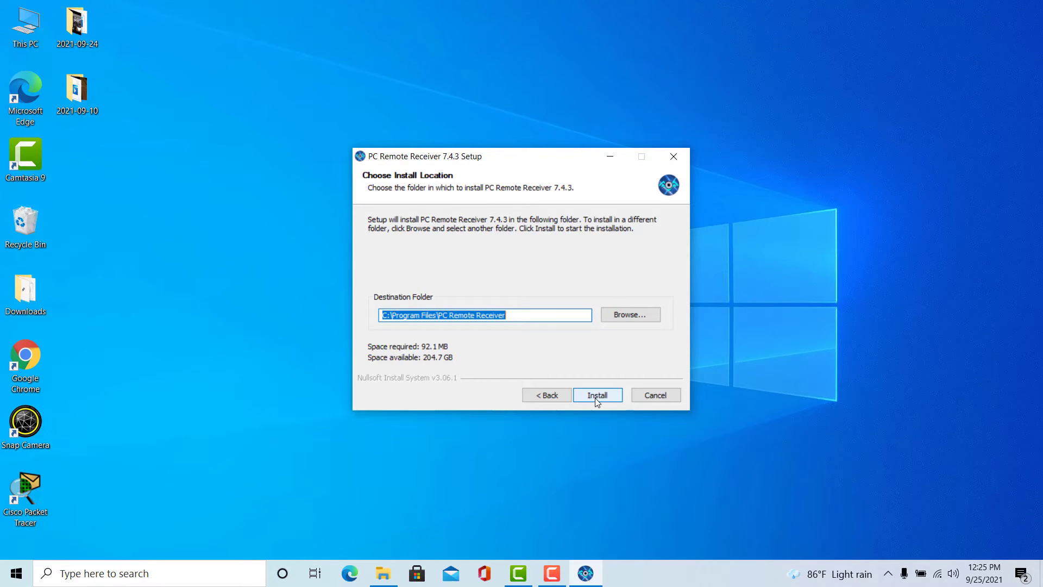
left_click(596, 395)
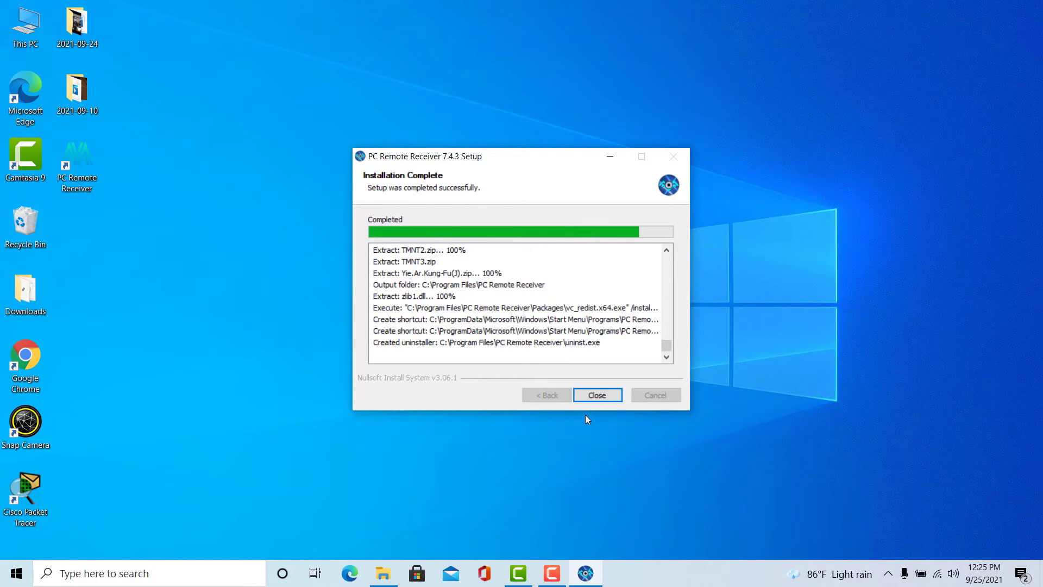
- Close the Installation Complete screen and finish the PC Remote Receiver setup wizard
left_click(596, 394)
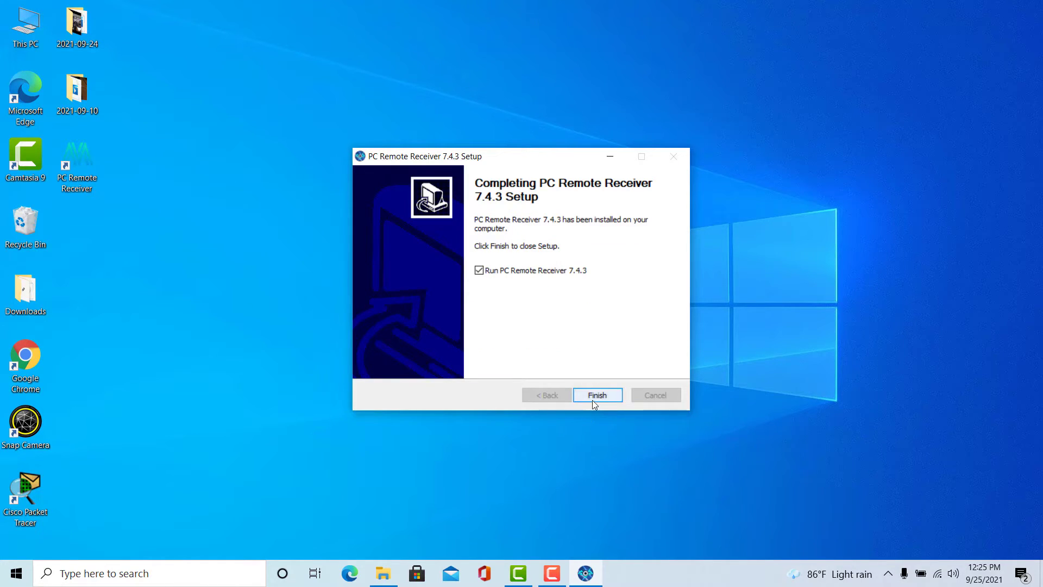
left_click(596, 394)
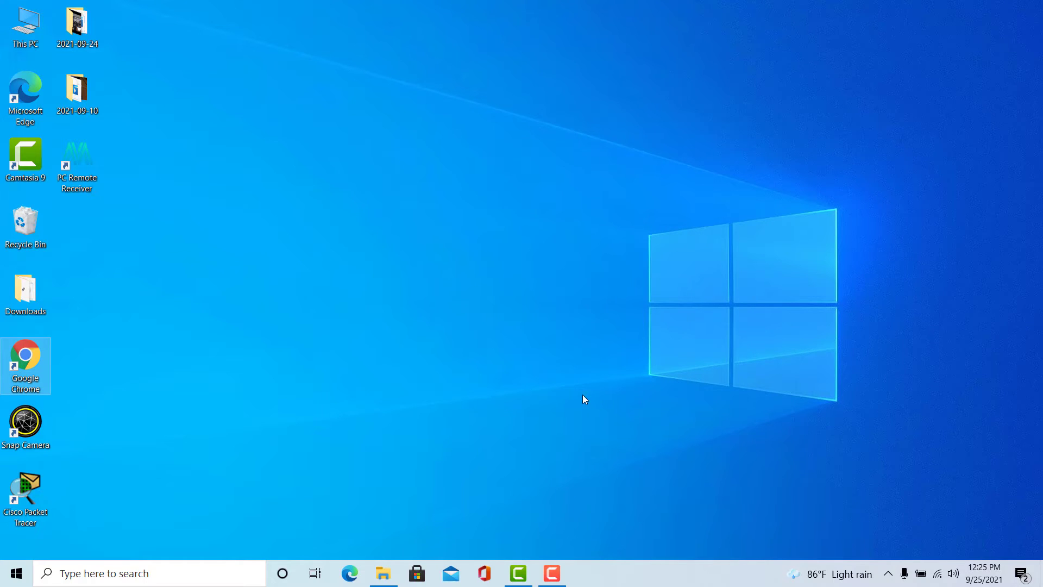